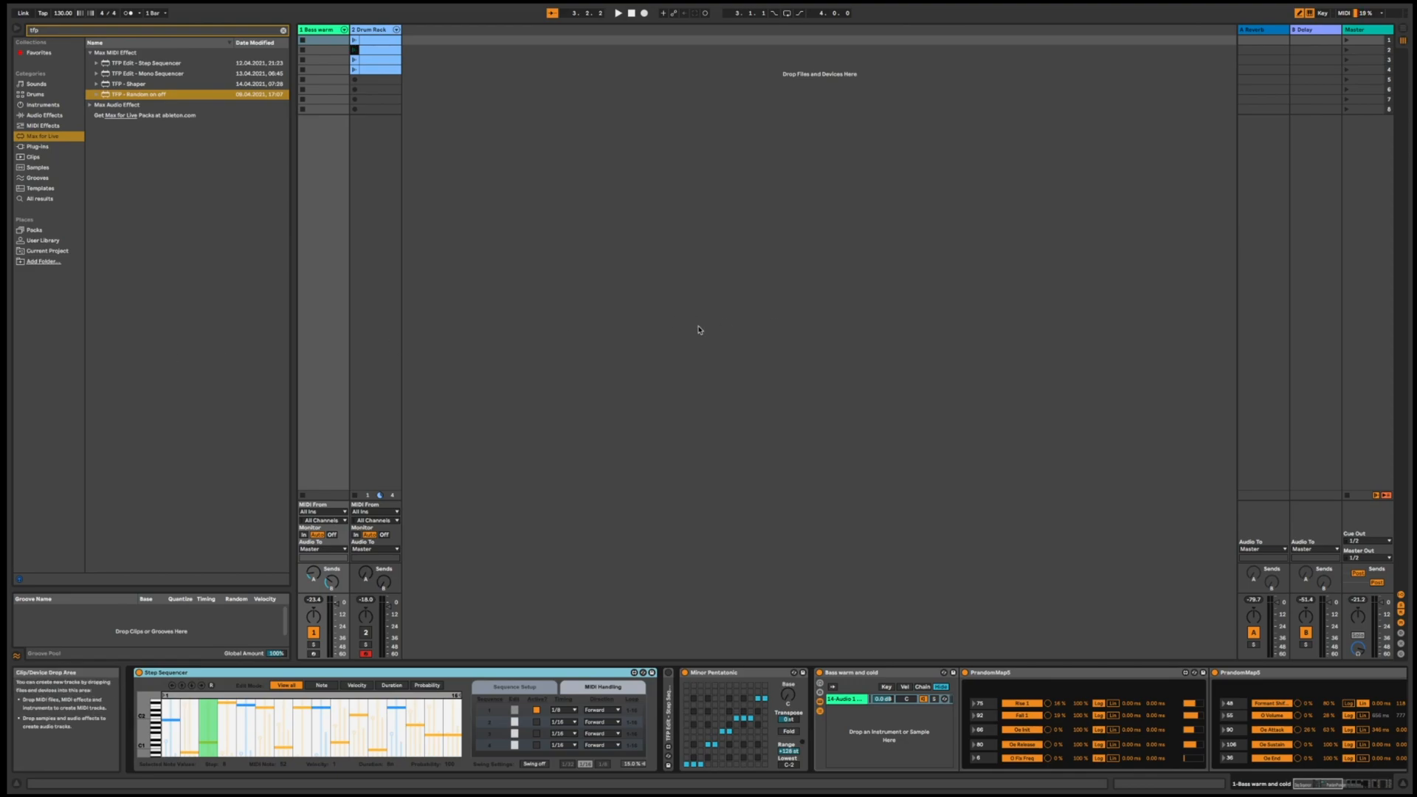
pyautogui.moveTo(645, 323)
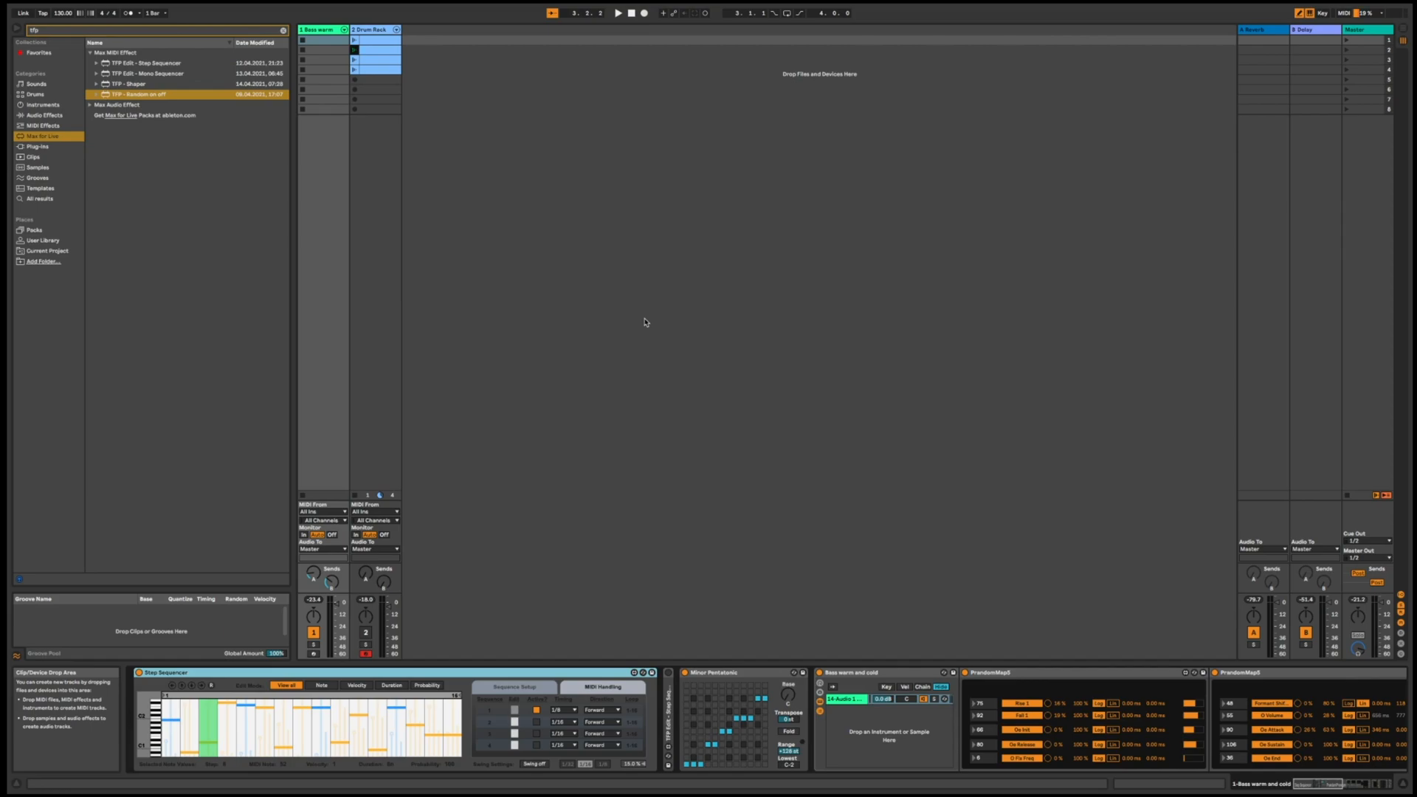
pyautogui.moveTo(308, 562)
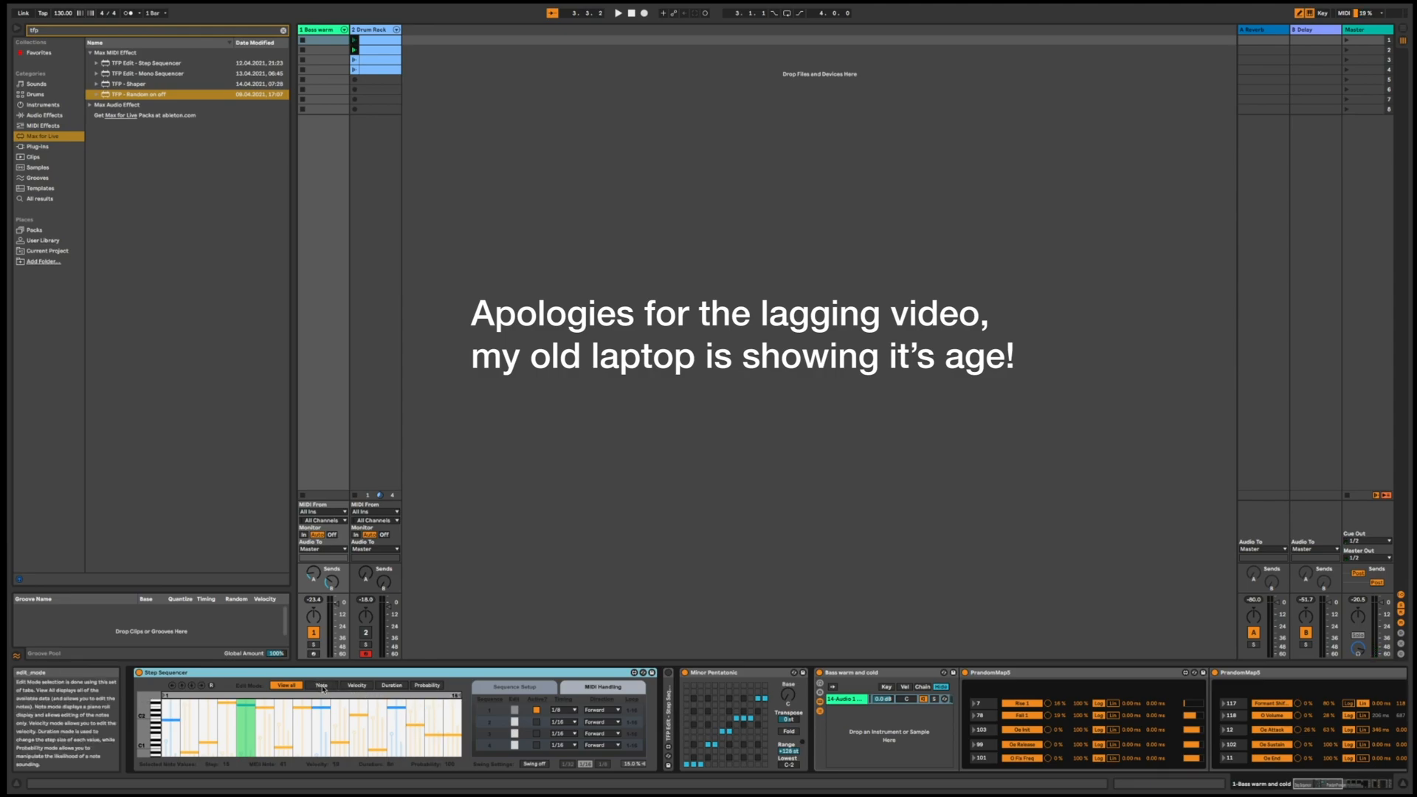
# View the Step Sequencer's note, duration and then probability lanes
pyautogui.click(321, 685)
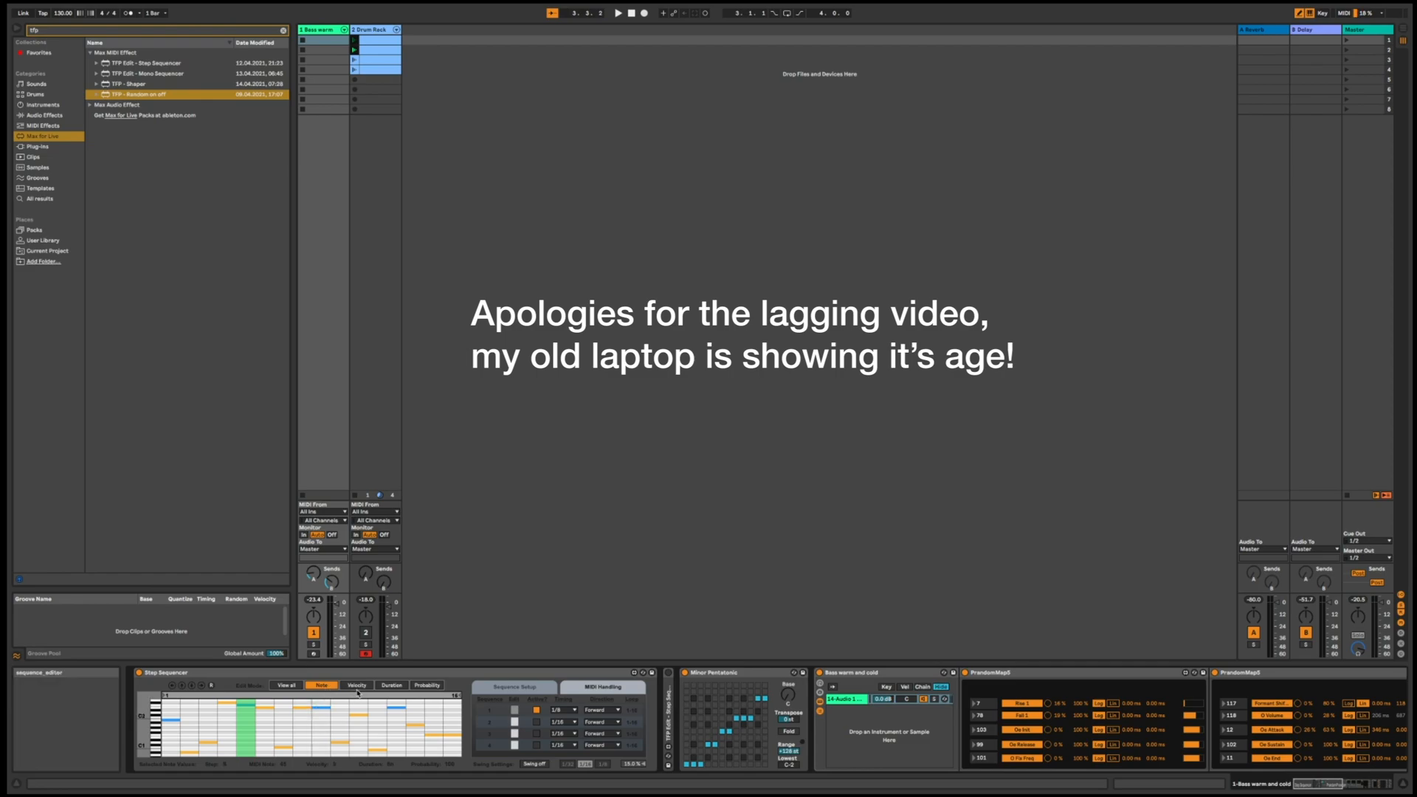
pyautogui.click(391, 685)
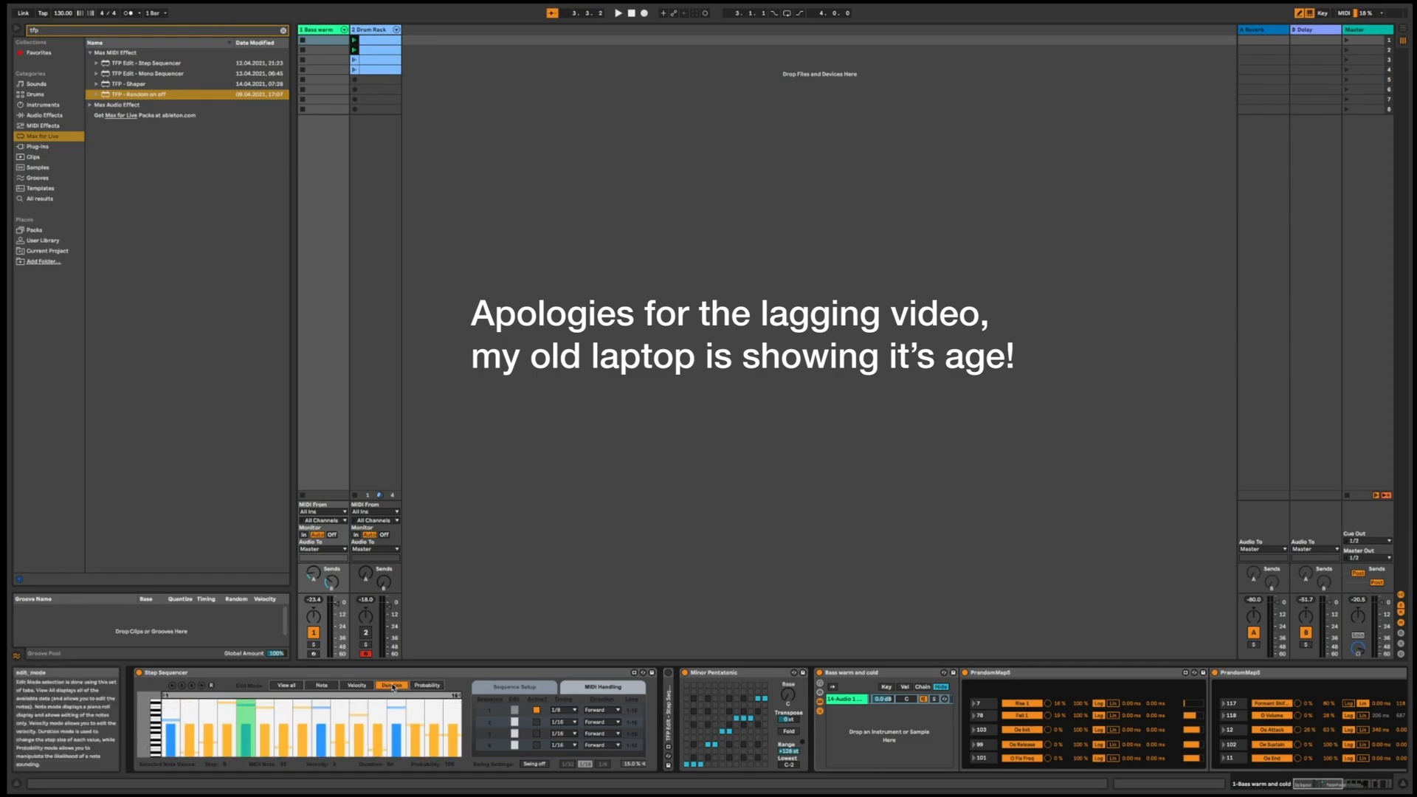
pyautogui.click(426, 685)
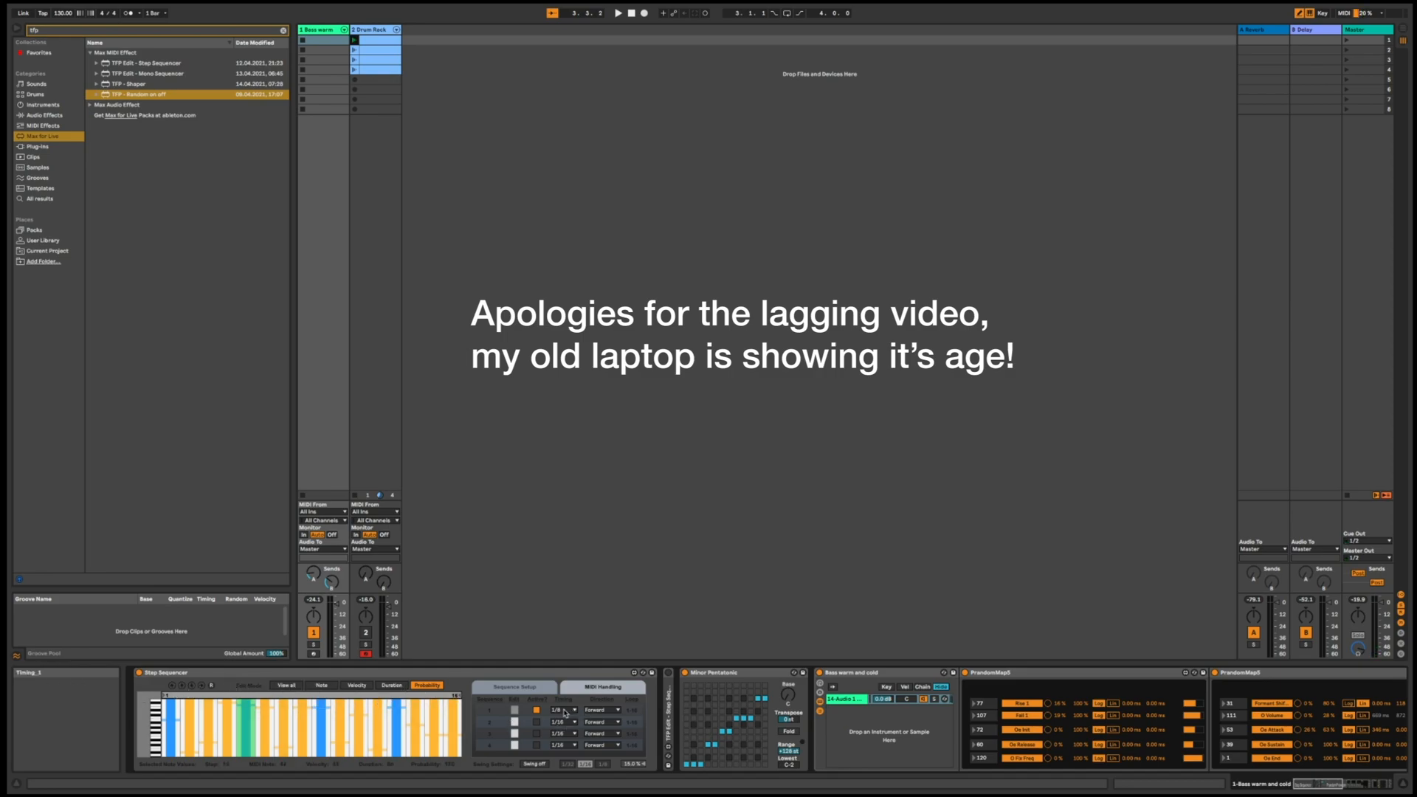
# Change the first sequence's step rate from 1/8 to 1/16
pyautogui.click(561, 710)
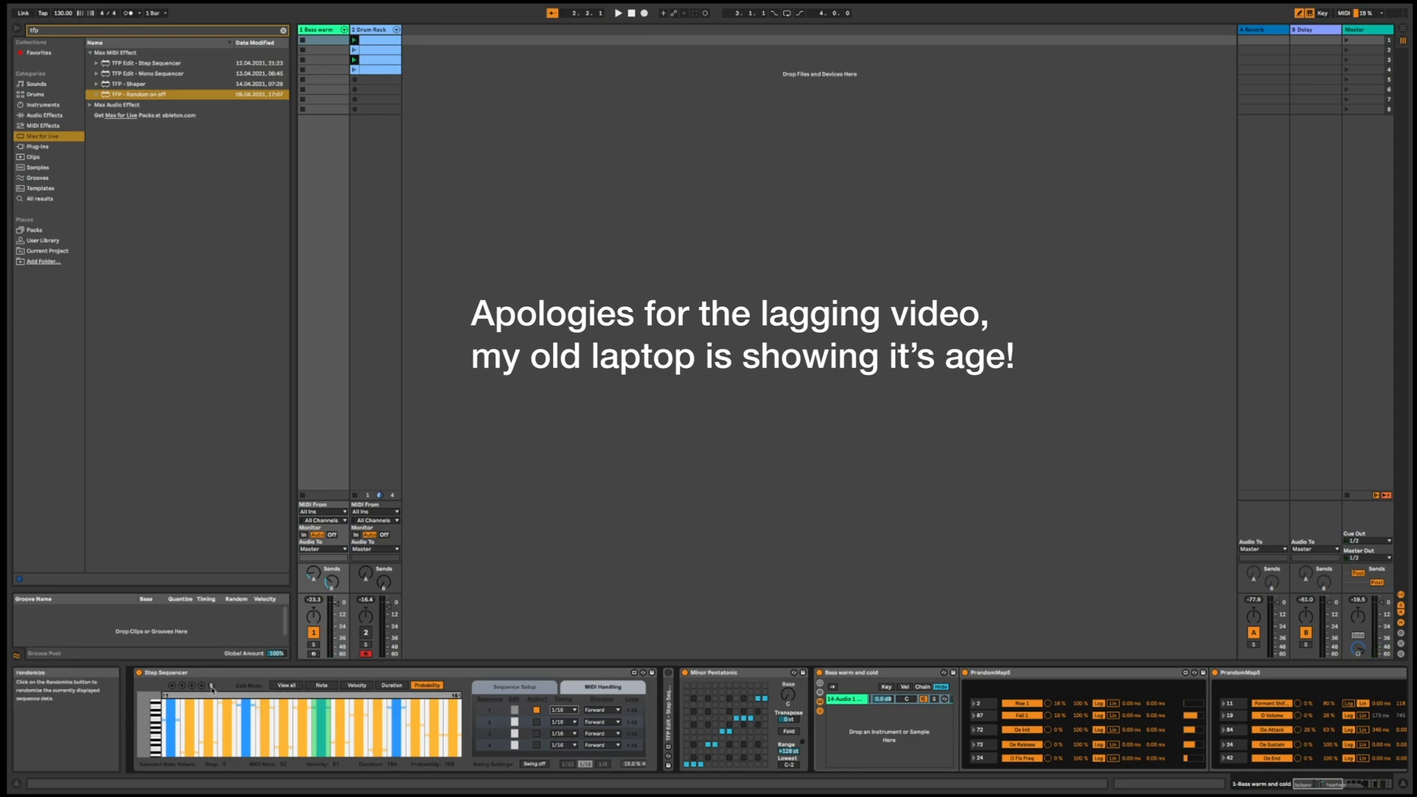
# Randomize the displayed sequence data and return to the note lane
pyautogui.click(285, 685)
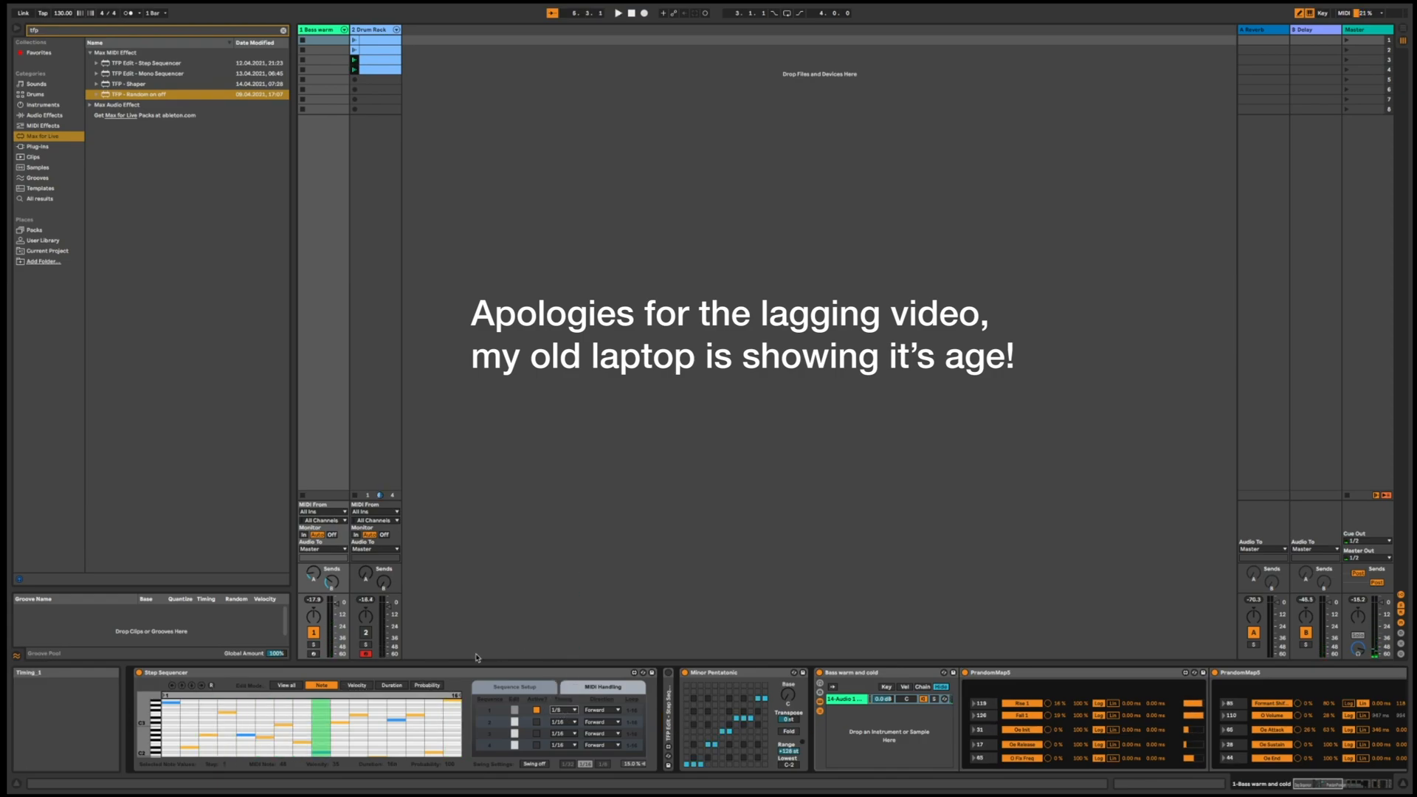
pyautogui.click(285, 685)
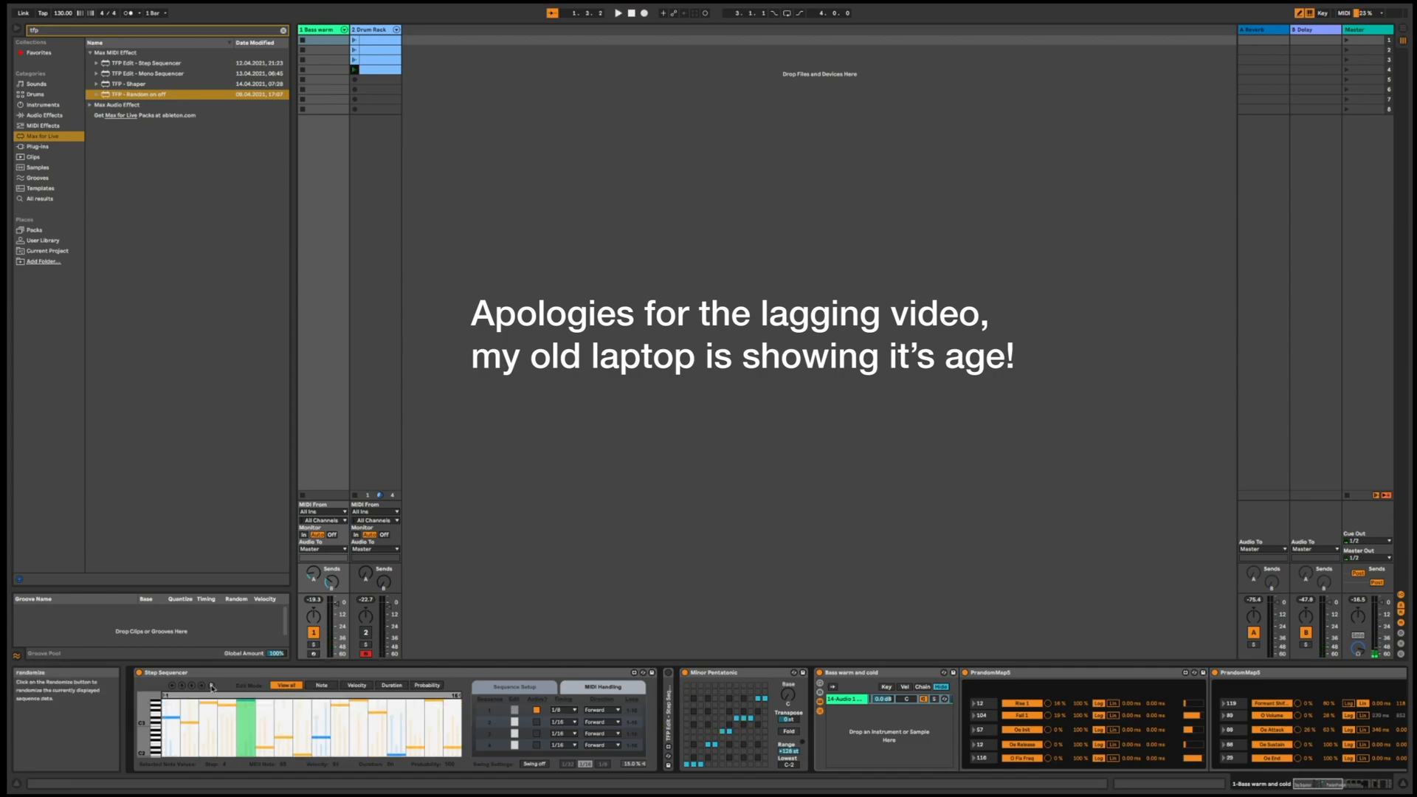
pyautogui.click(390, 685)
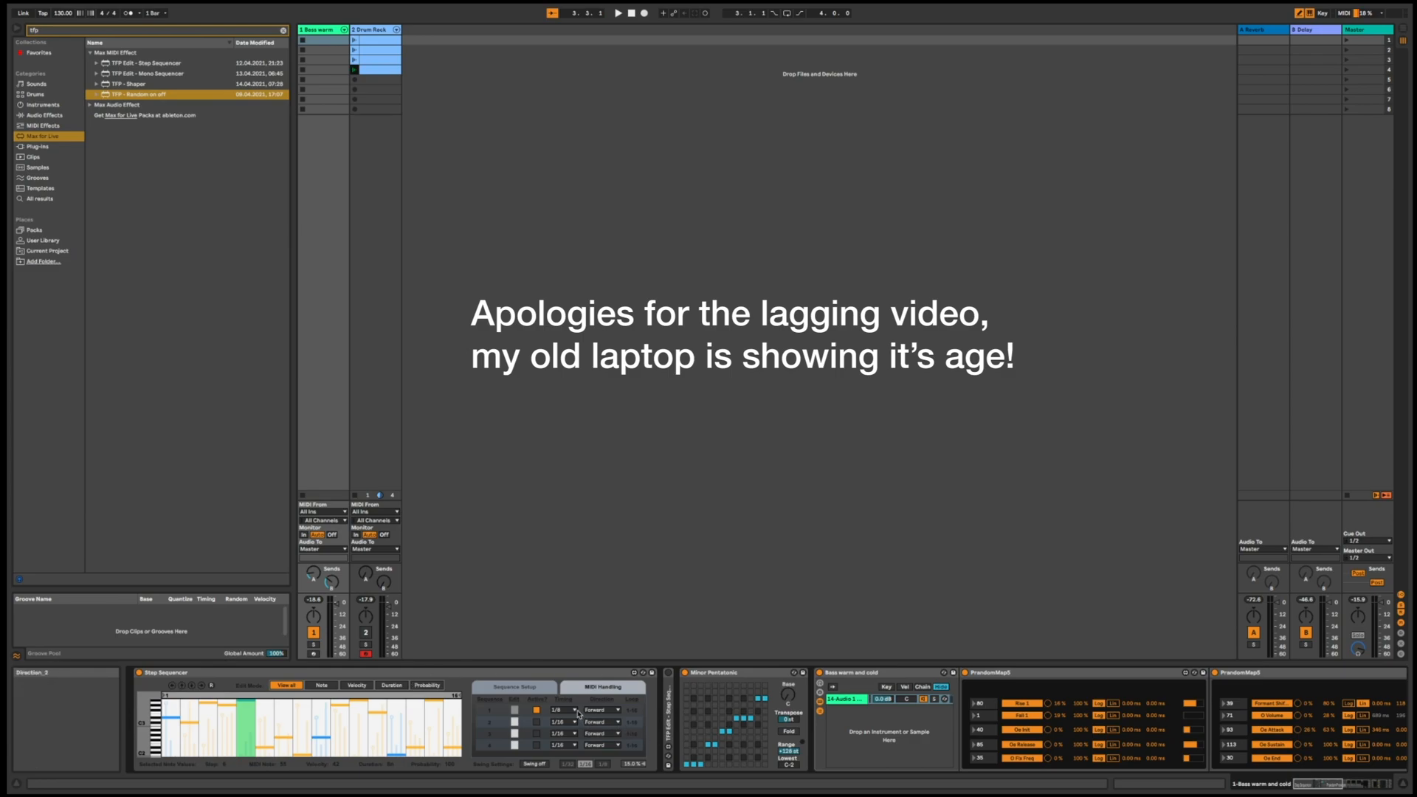
pyautogui.click(563, 710)
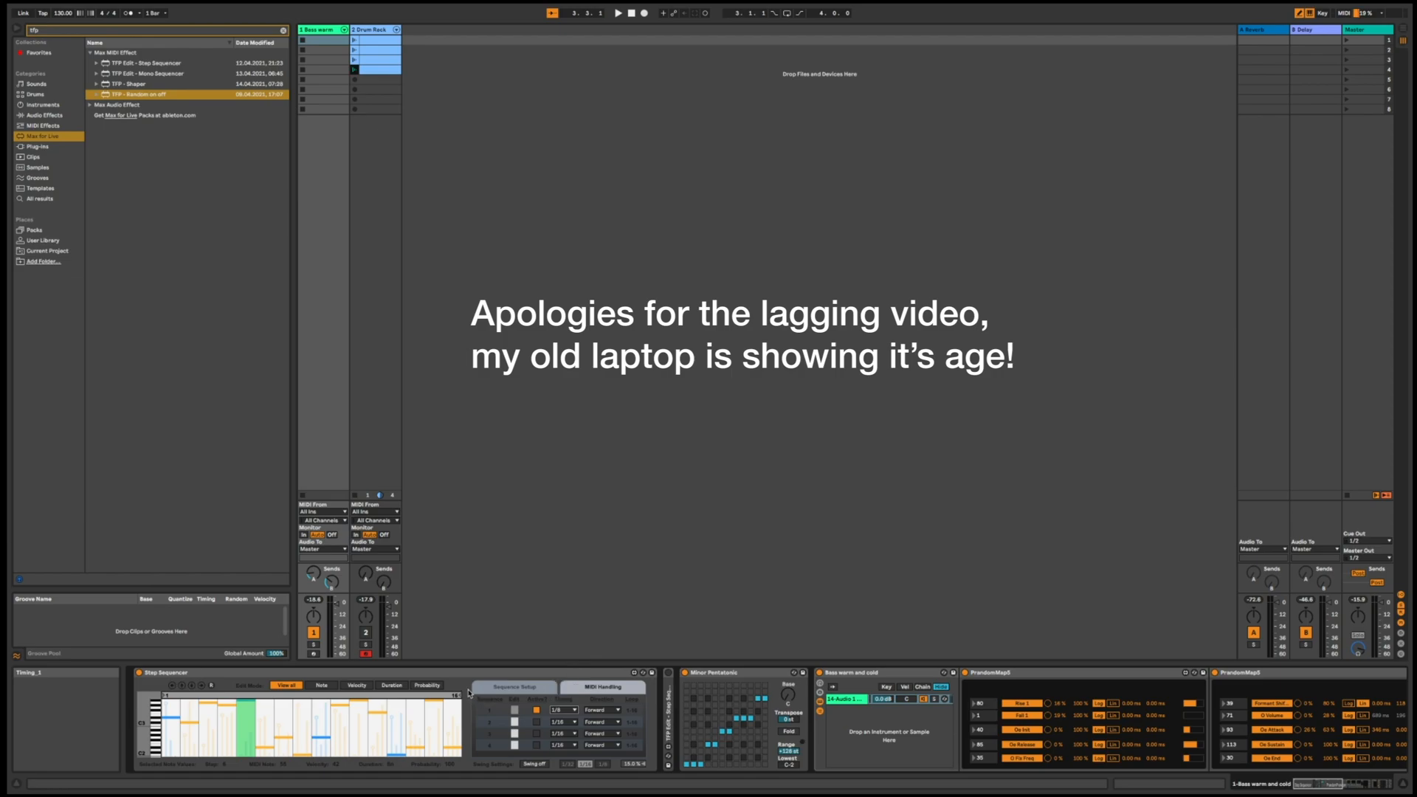
pyautogui.click(618, 13)
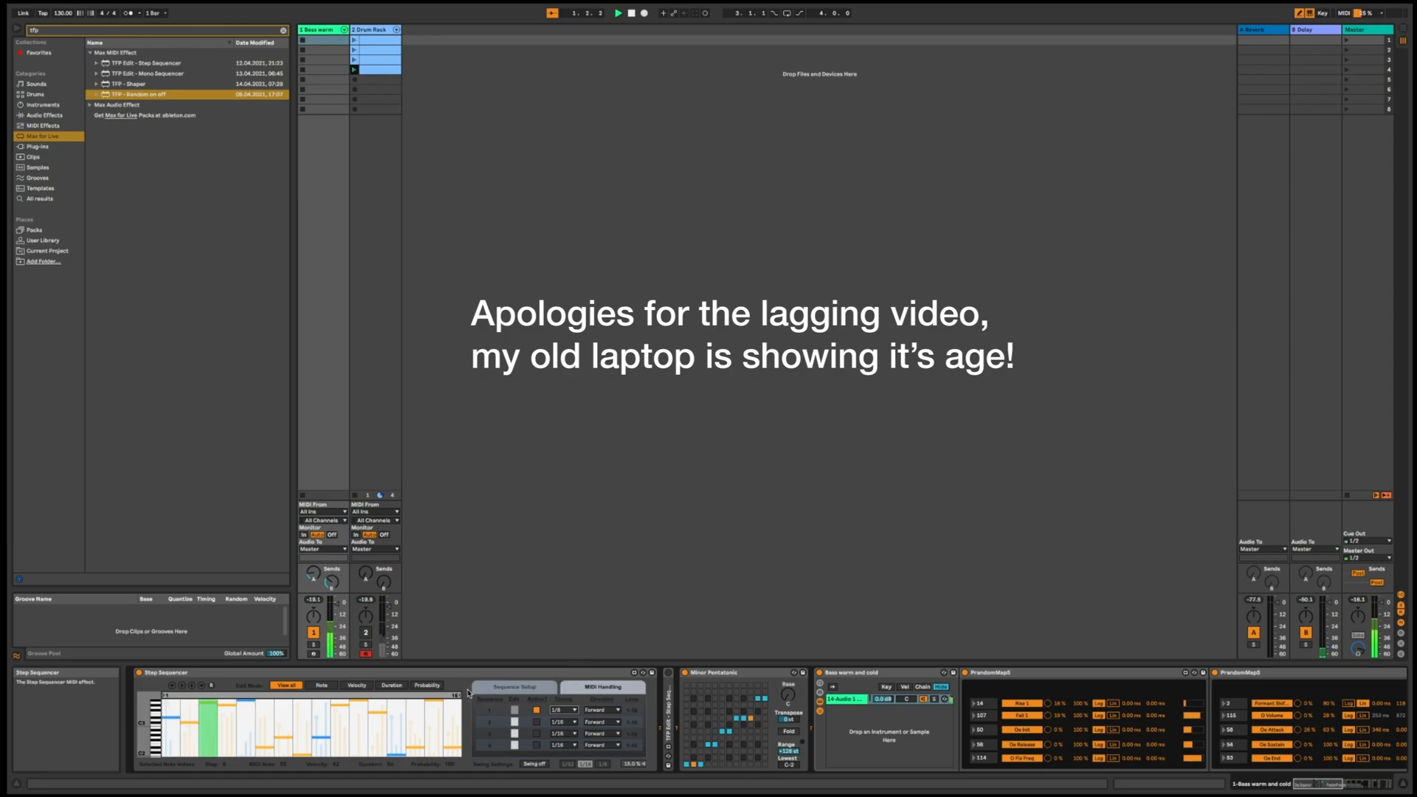
pyautogui.click(425, 685)
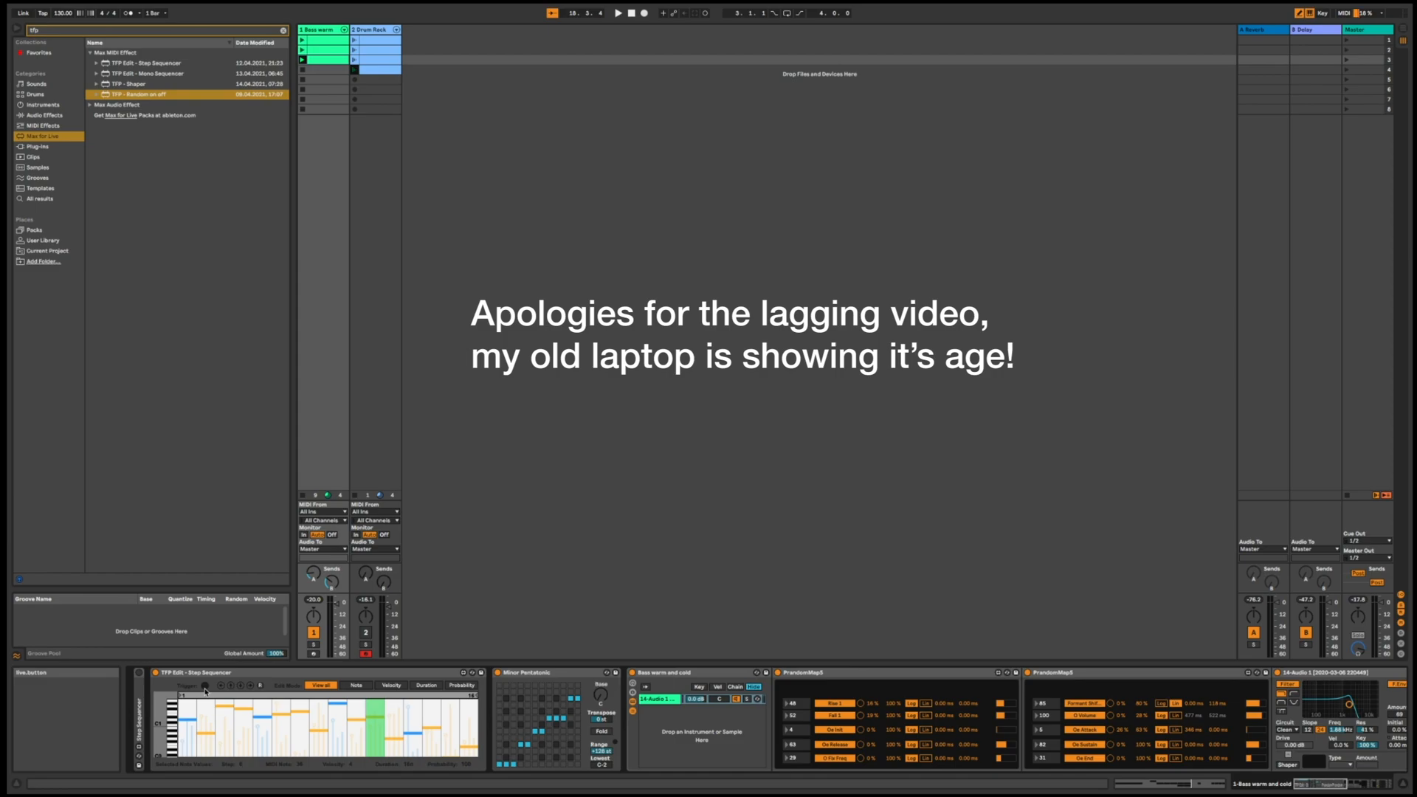
# Place TTP Edit - Step Sequencer at the front of the bass track's device chain
pyautogui.click(617, 13)
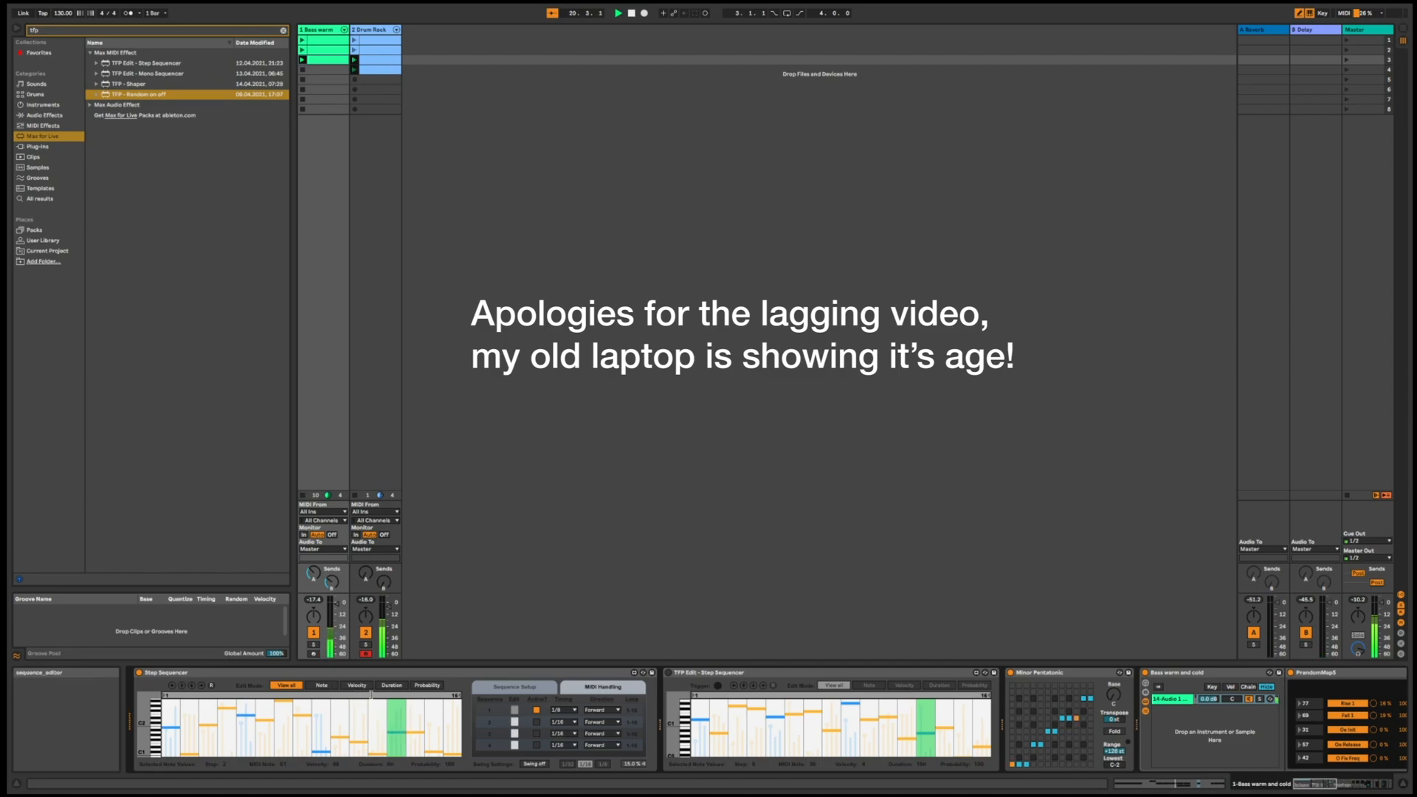
# Show the stock Step Sequencer's probability lane ahead of the TTP Edit version
pyautogui.click(427, 685)
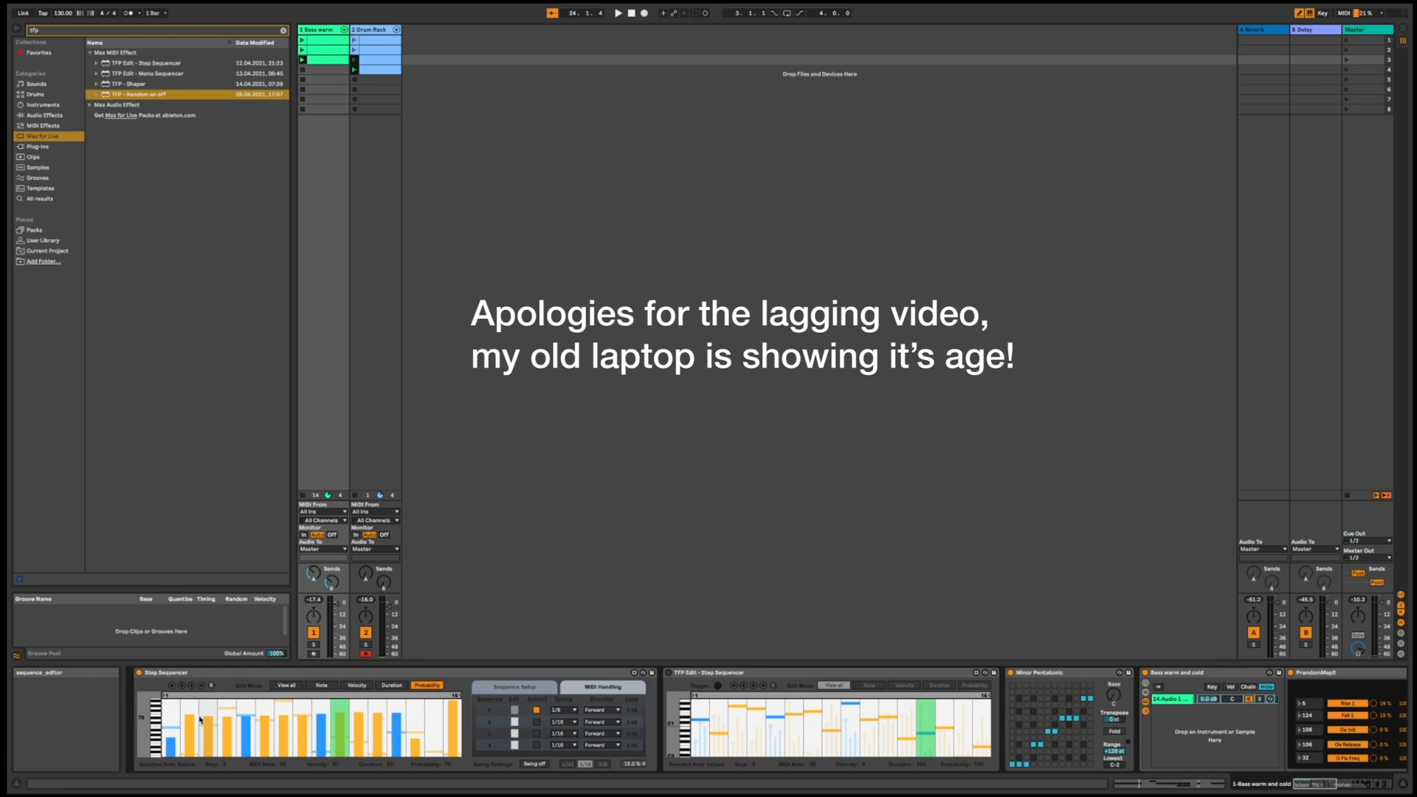
pyautogui.moveTo(775, 681)
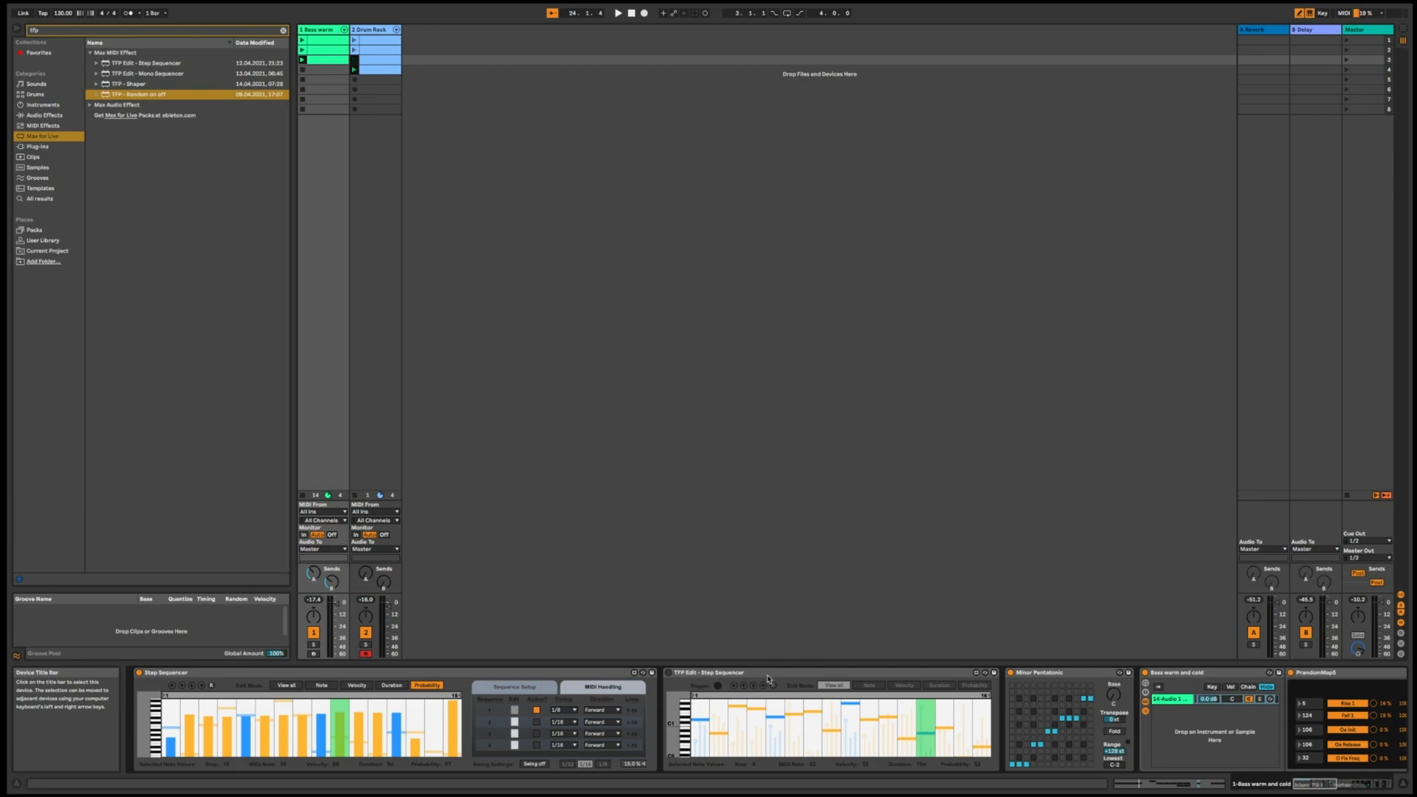
pyautogui.moveTo(21, 757)
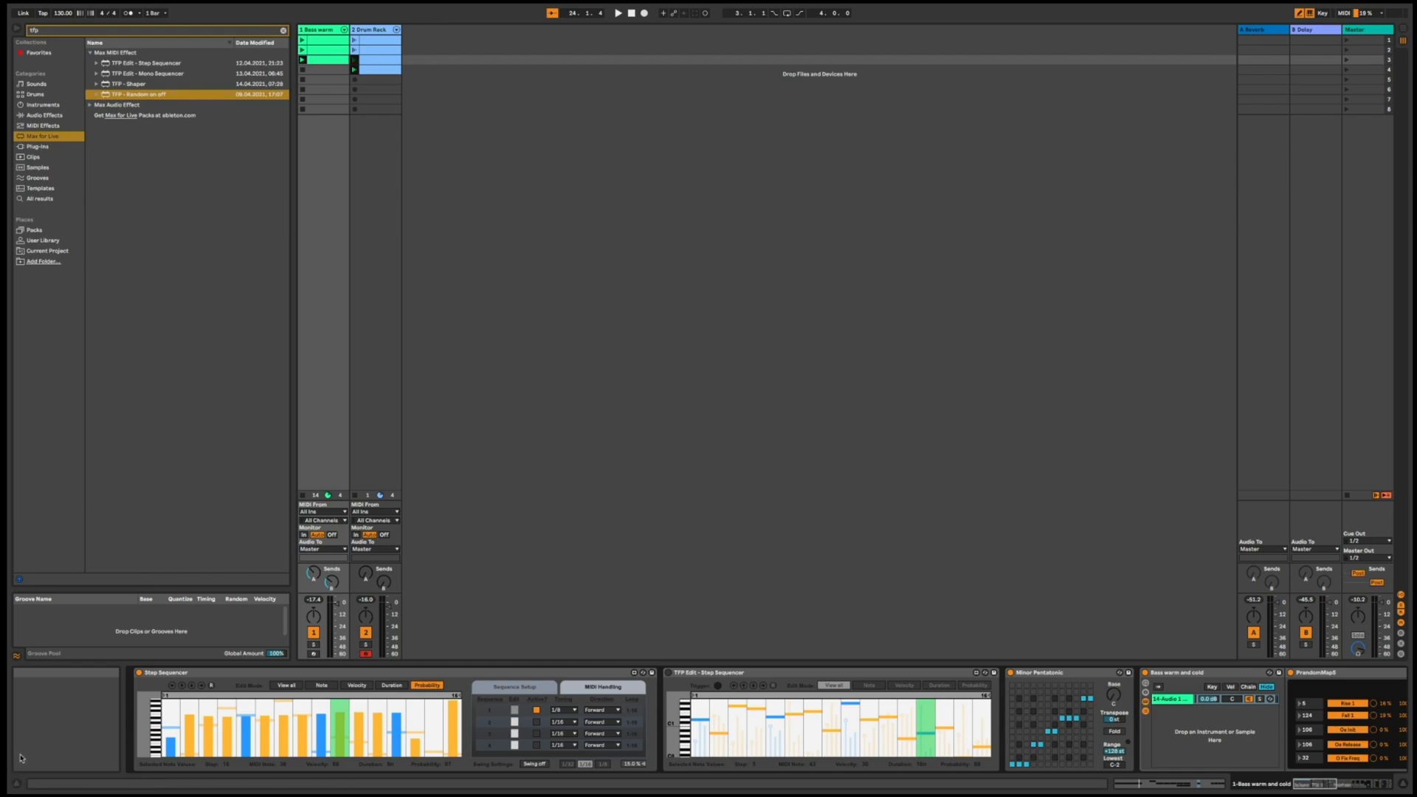